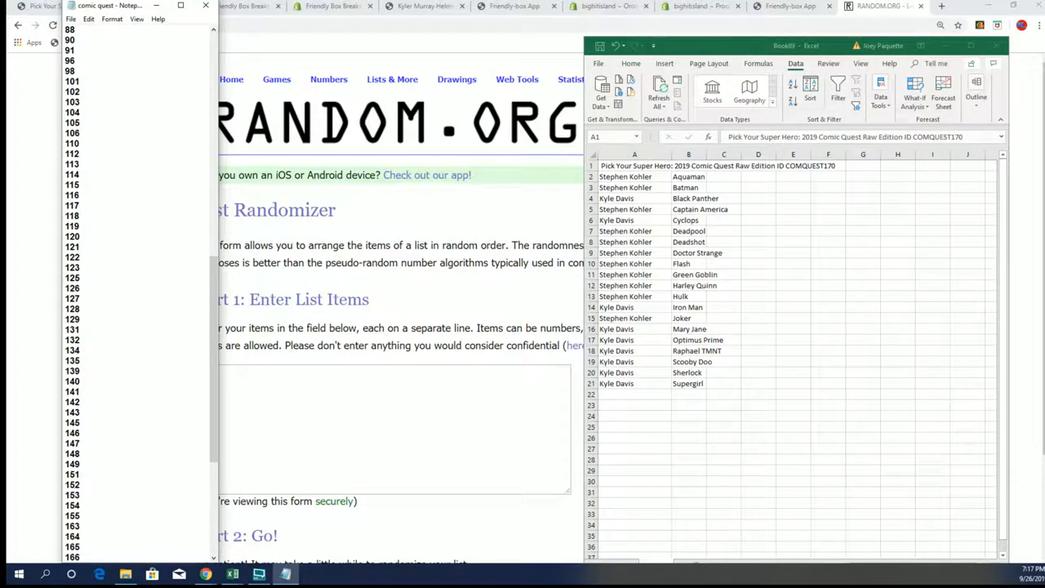
- Scroll through the numbered list in Notepad to review it before copying
scroll(up, 3)
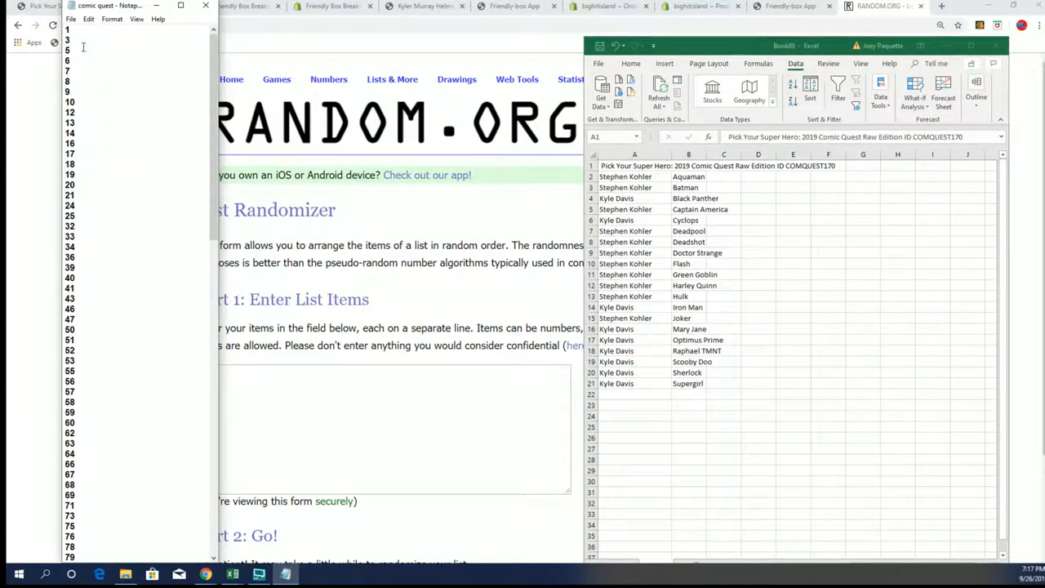
scroll(down, 3)
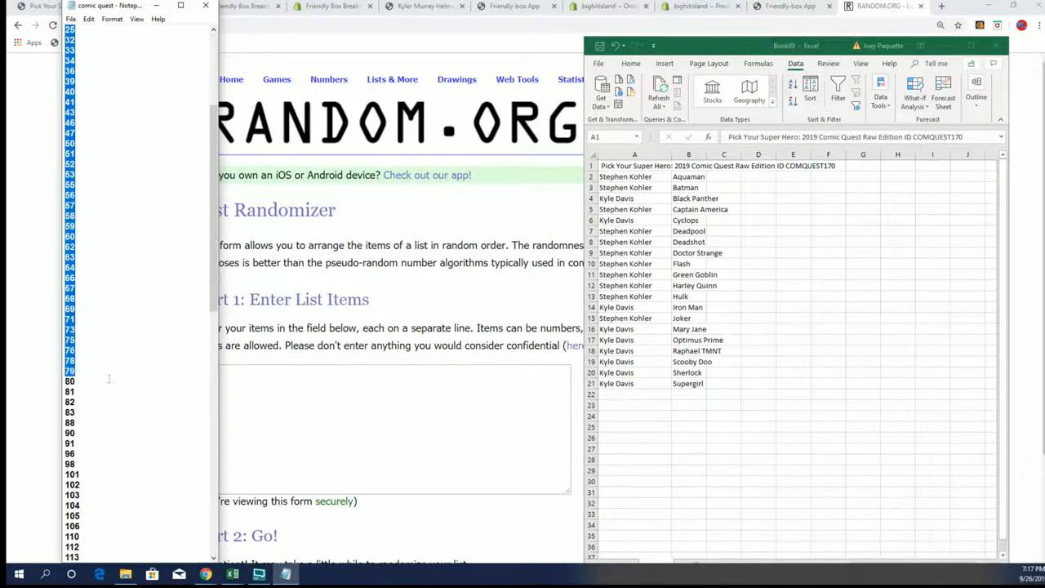
scroll(down, 3)
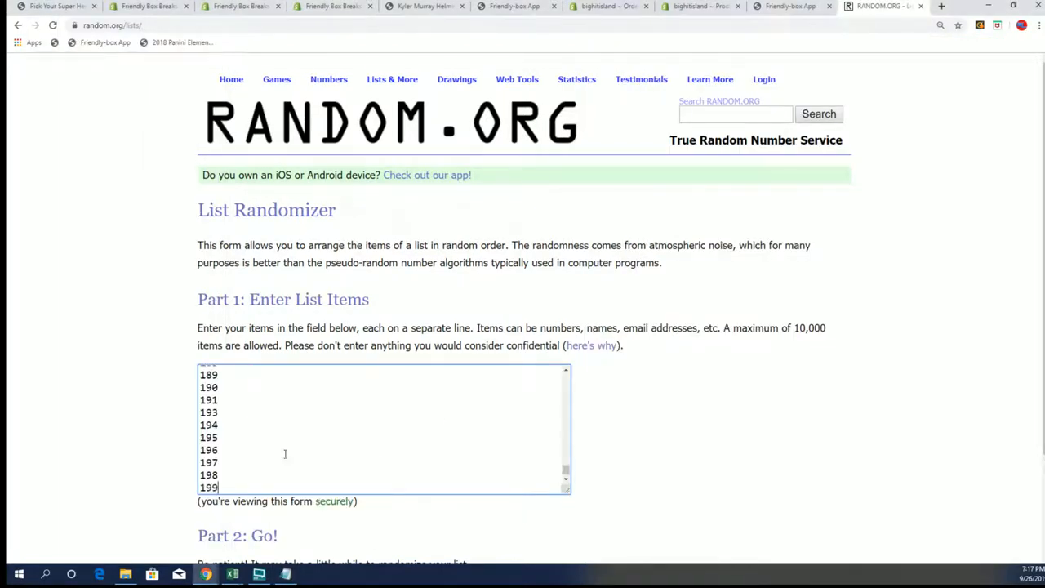
- Randomize the pasted 131-item list seven times in a row, leaving 32 first
click(230, 464)
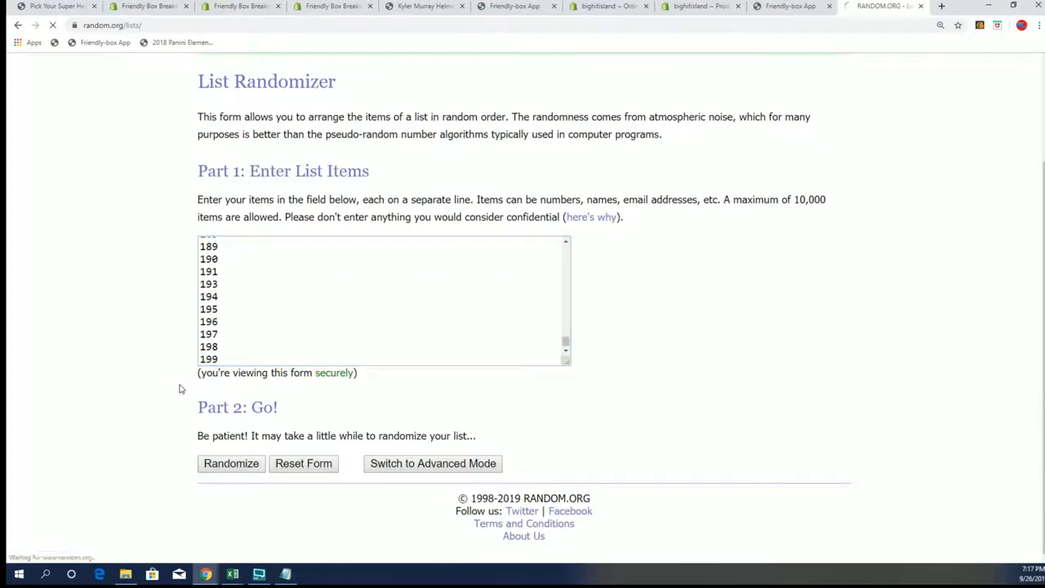
click(232, 464)
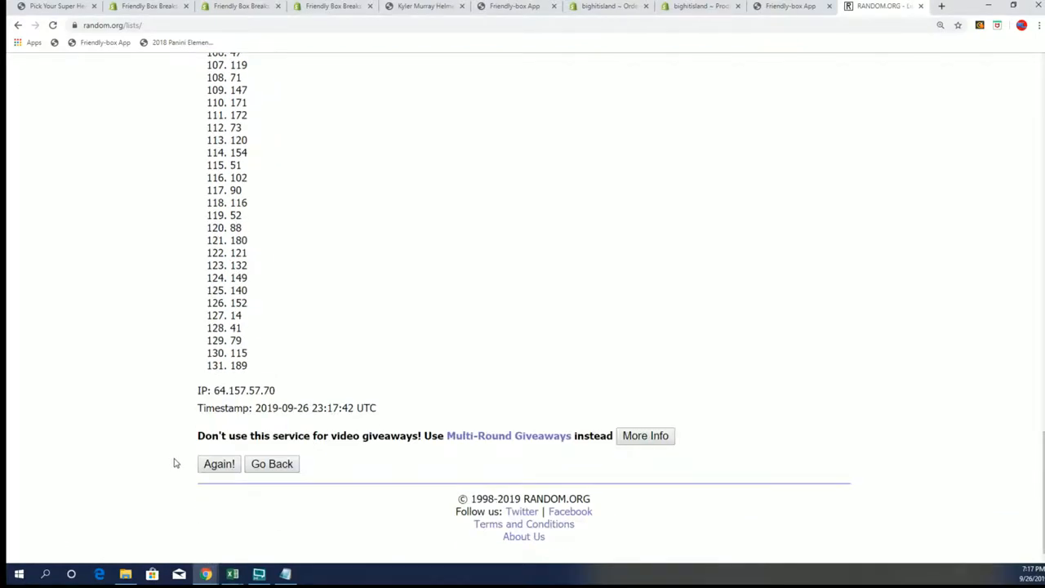
click(219, 464)
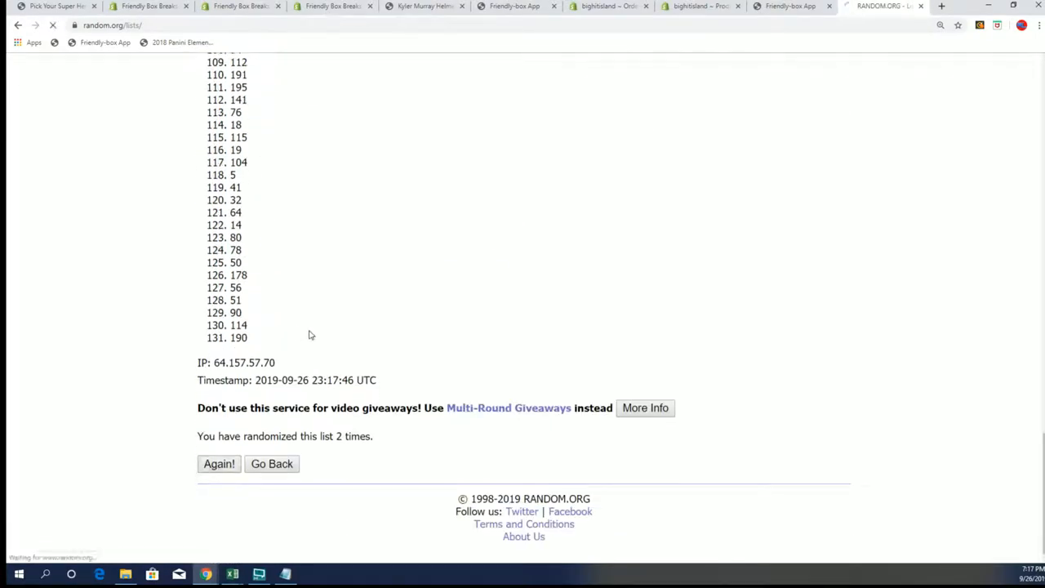
click(219, 464)
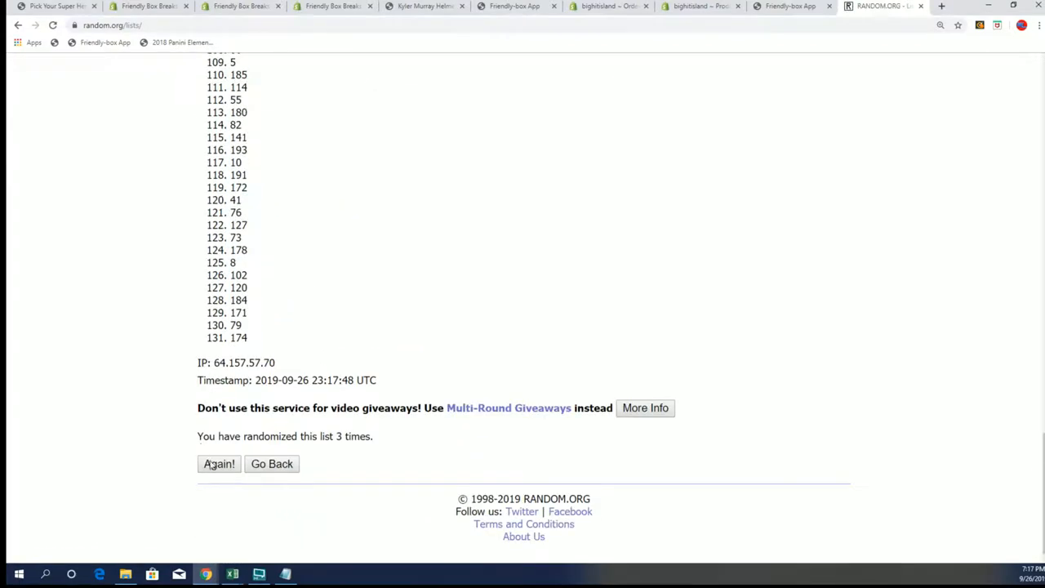
click(219, 464)
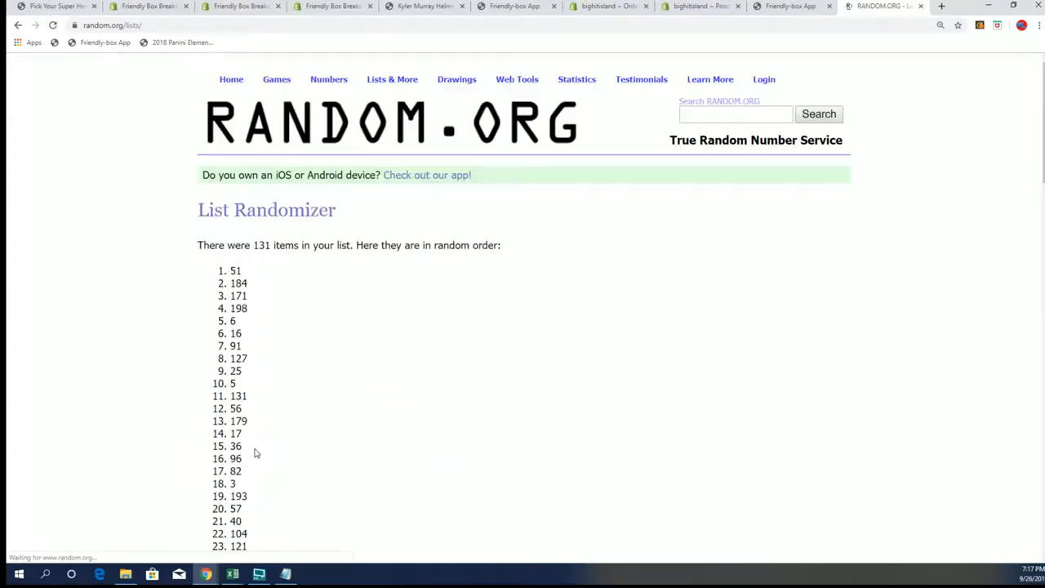
scroll(down, 3)
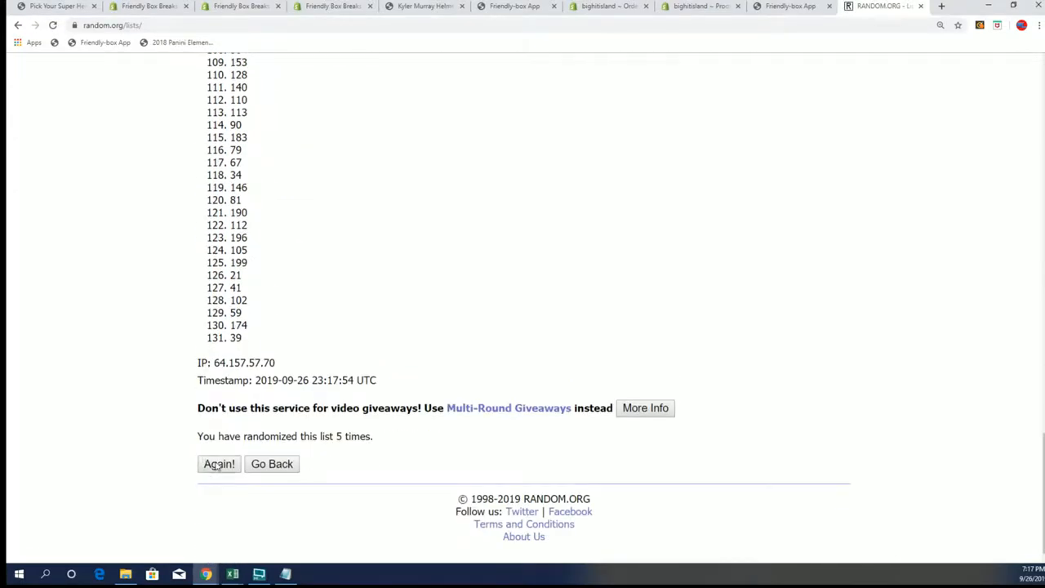
click(219, 464)
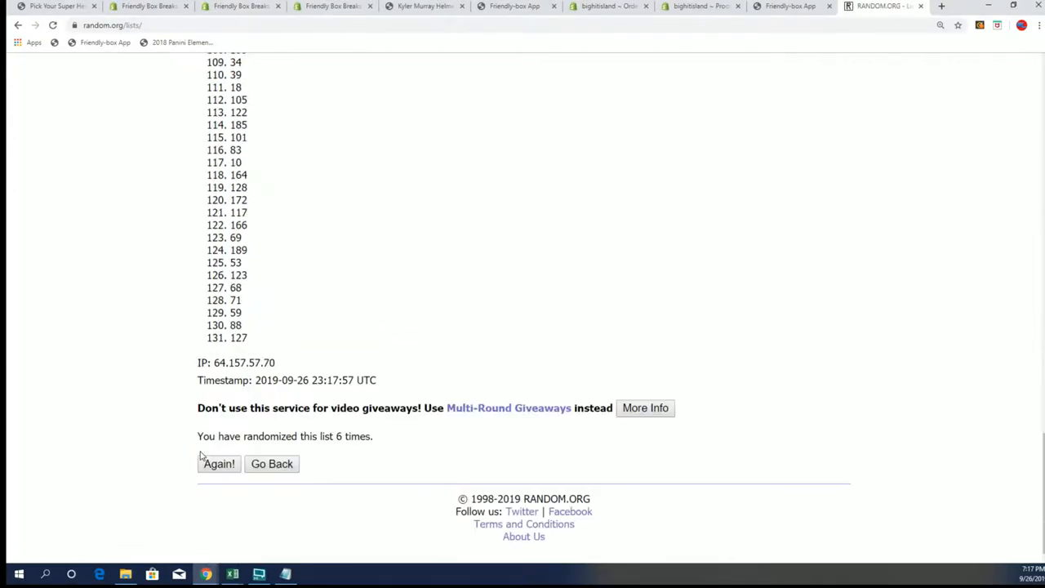
click(219, 464)
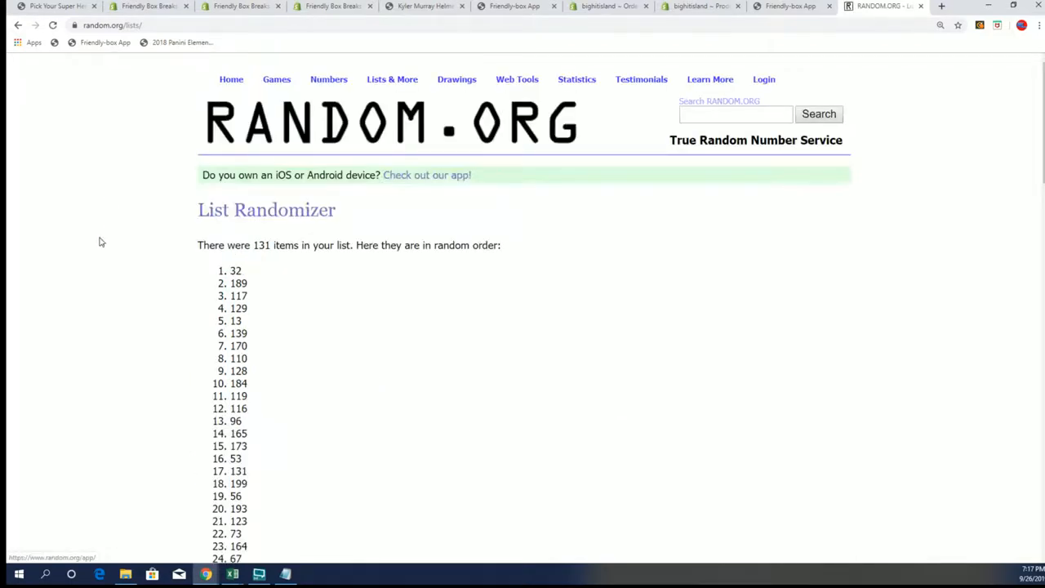
- Highlight the winning number 32 and scroll the Notepad list to locate its line
drag(198, 245, 241, 271)
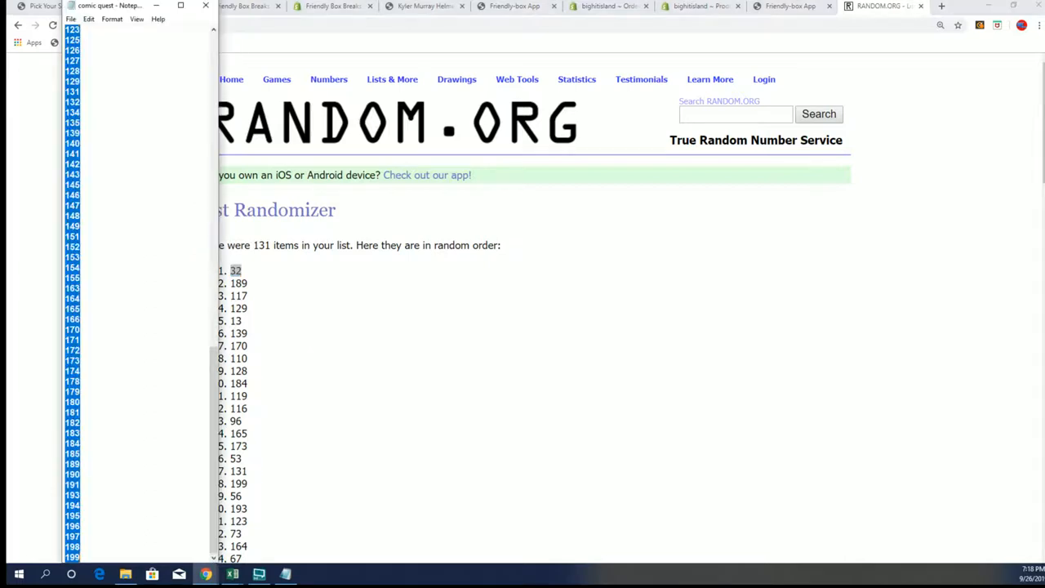
scroll(up, 3)
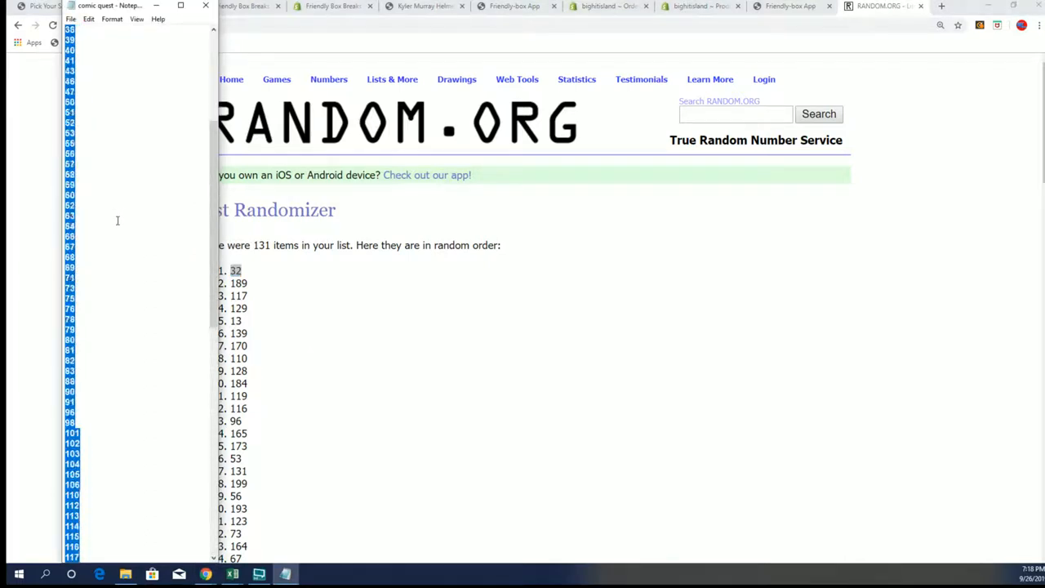
scroll(up, 3)
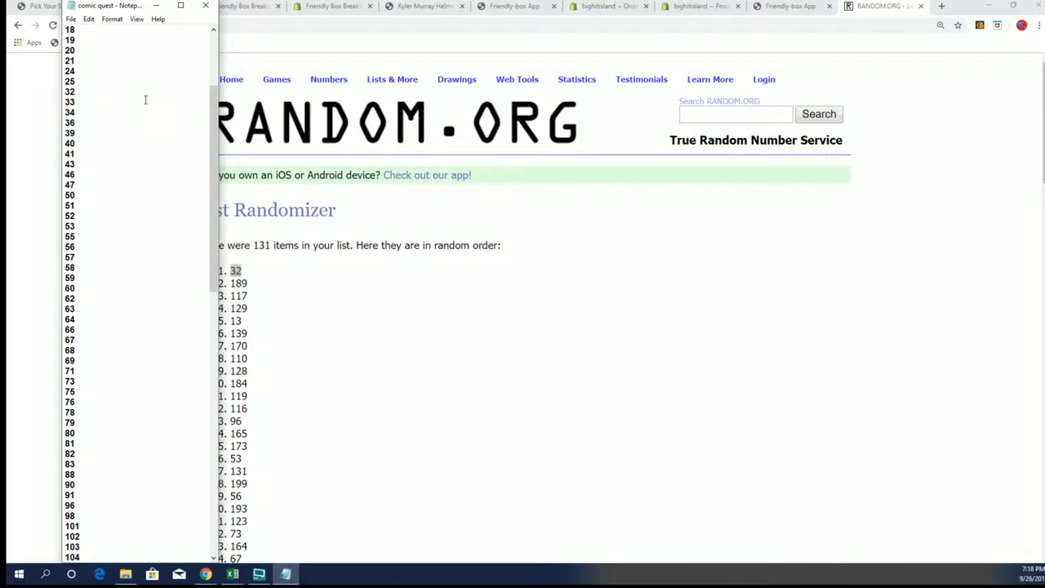